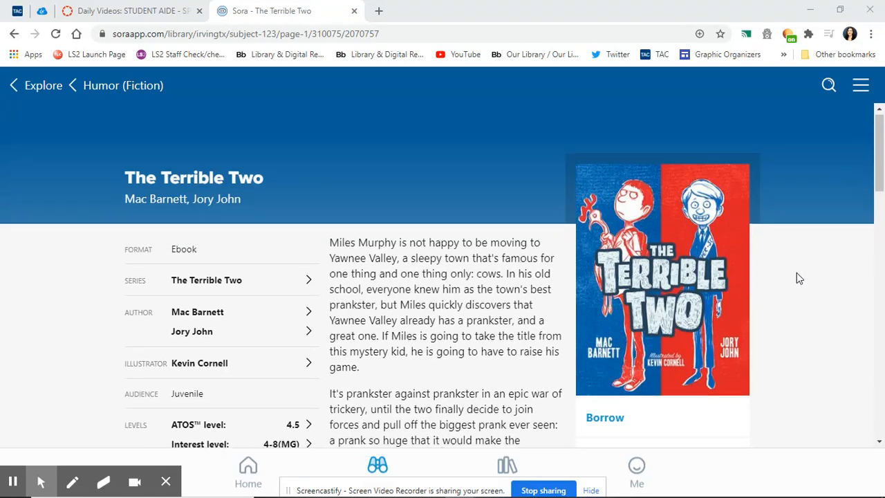
scroll(down, 3)
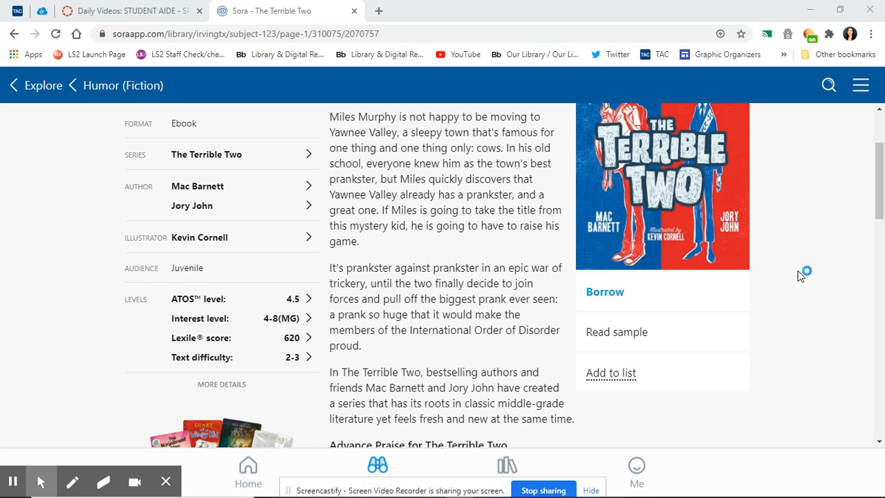
mouse_move(801, 275)
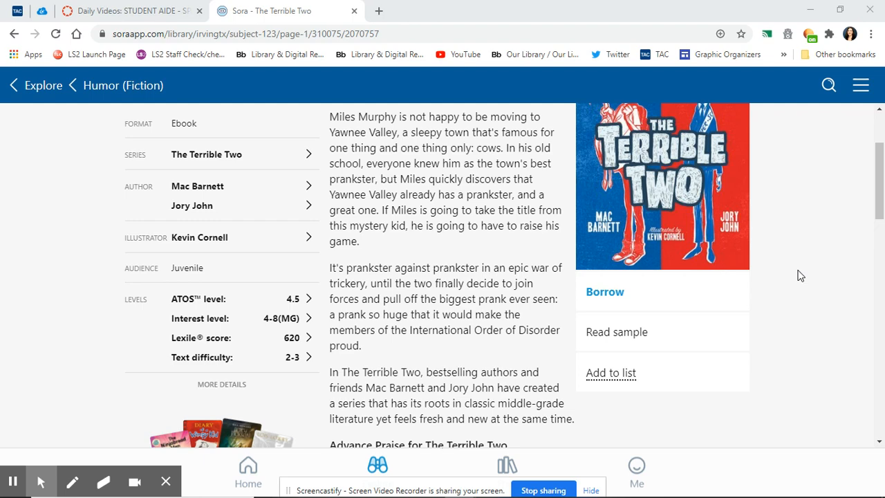
scroll(down, 3)
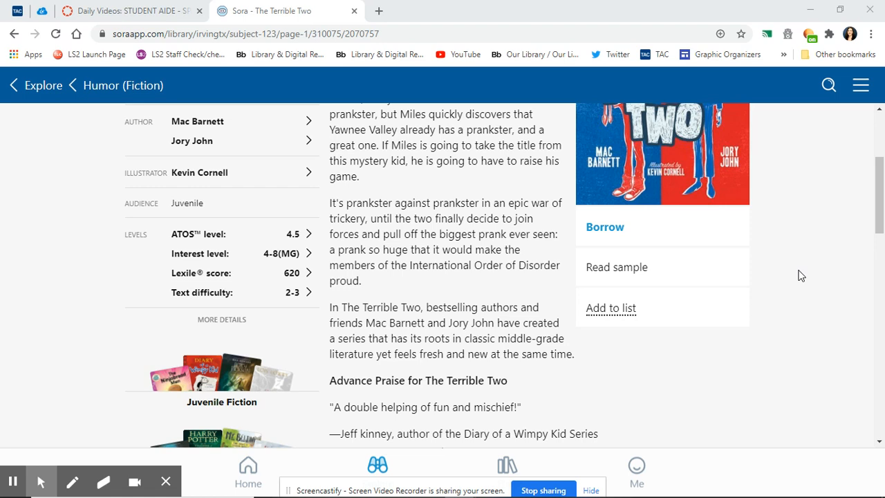
mouse_move(821, 312)
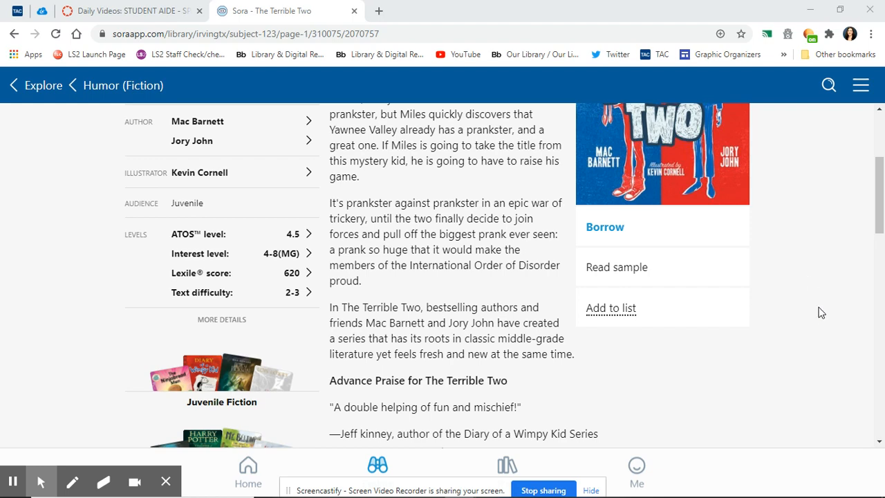
scroll(up, 3)
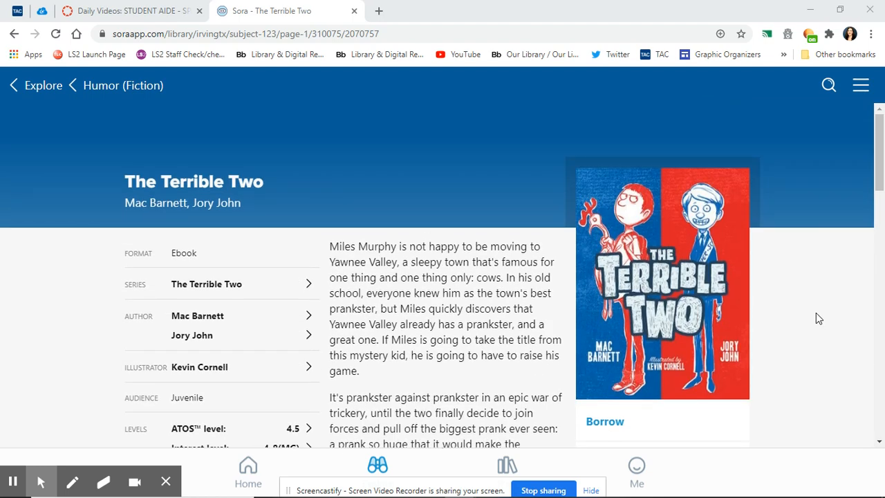